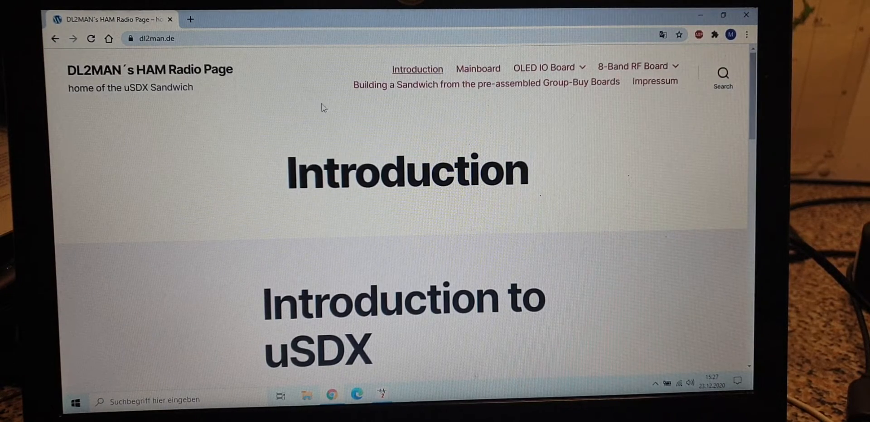
{"action": "mouse_move", "coordinate": [495, 203]}
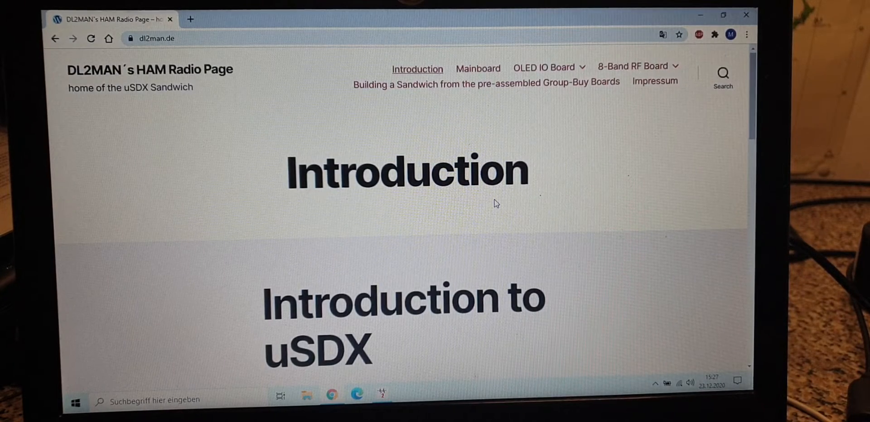
{"action": "mouse_move", "coordinate": [510, 199]}
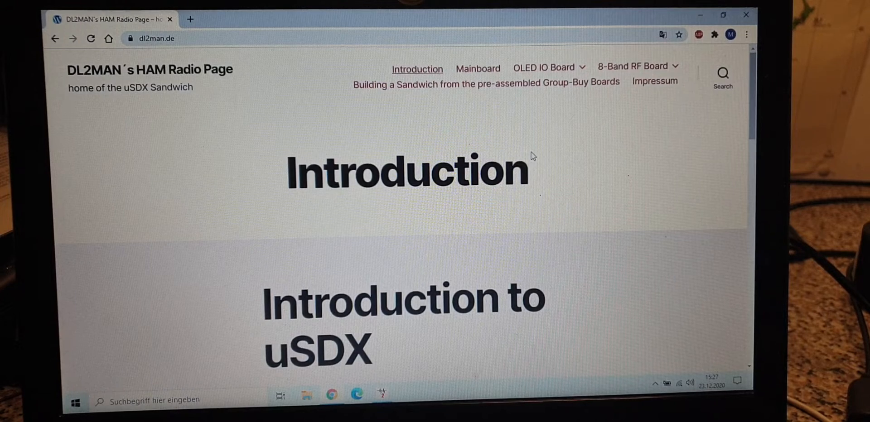
{"action": "mouse_move", "coordinate": [385, 185]}
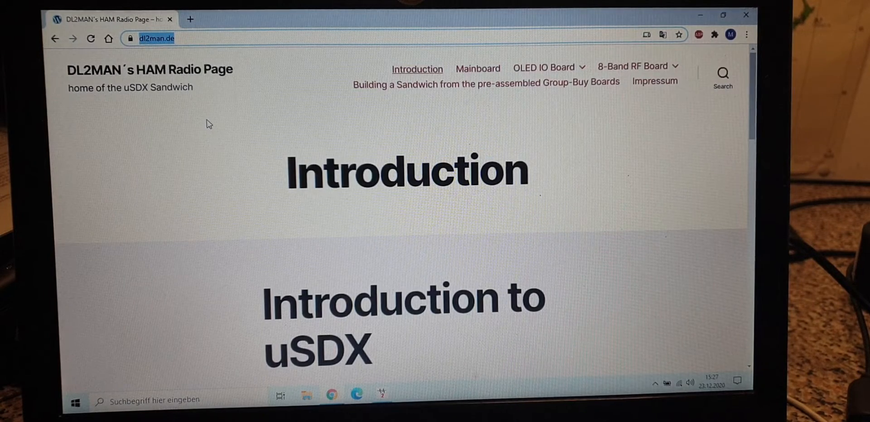
{"action": "mouse_move", "coordinate": [266, 88]}
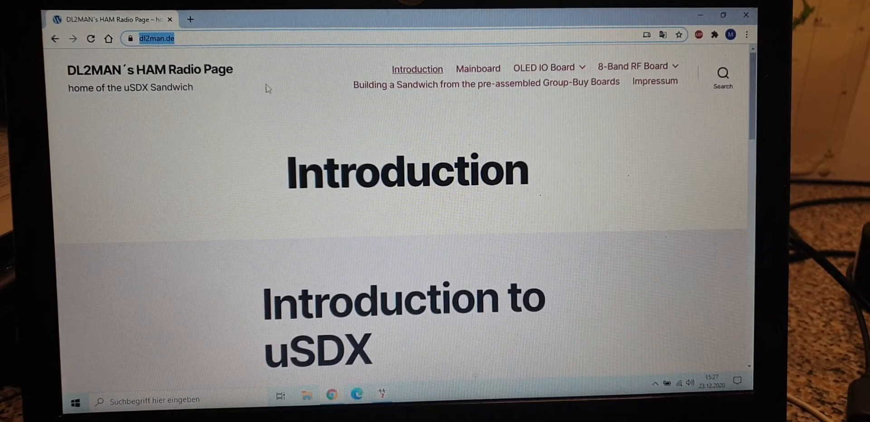
{"action": "mouse_move", "coordinate": [231, 105]}
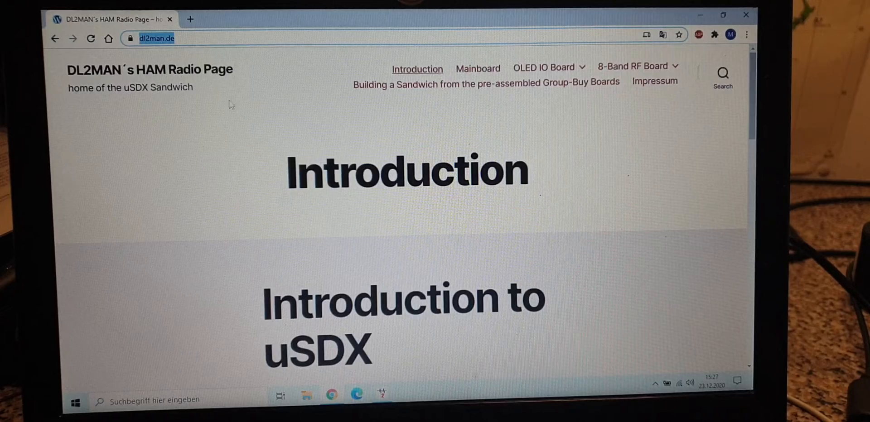
Skim the Introduction page, go to the Mainboard page, and scroll through it
{"action": "scroll", "scroll_direction": "down", "scroll_amount": 3}
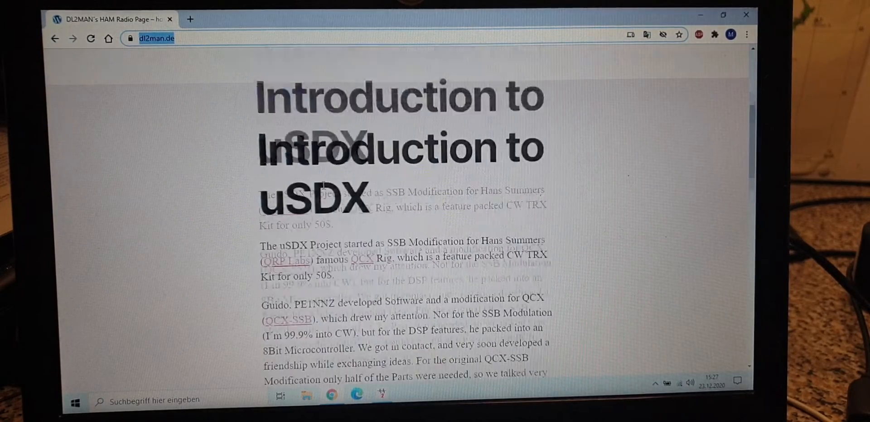
{"action": "scroll", "scroll_direction": "up", "scroll_amount": 3}
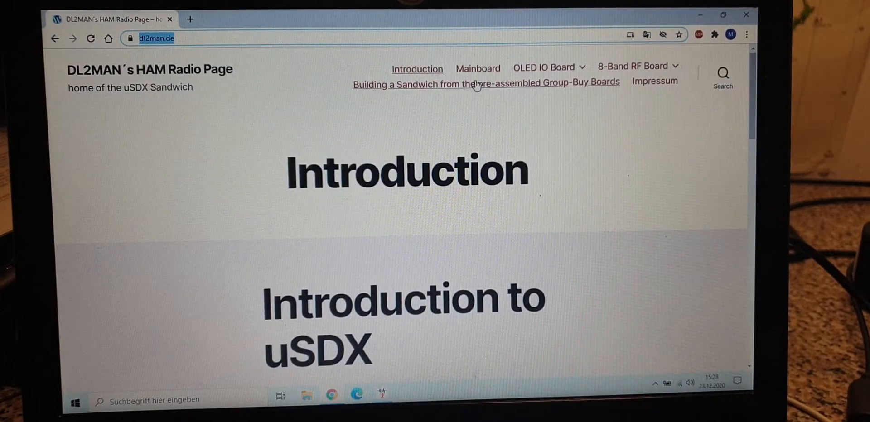
{"action": "left_click", "coordinate": [478, 68]}
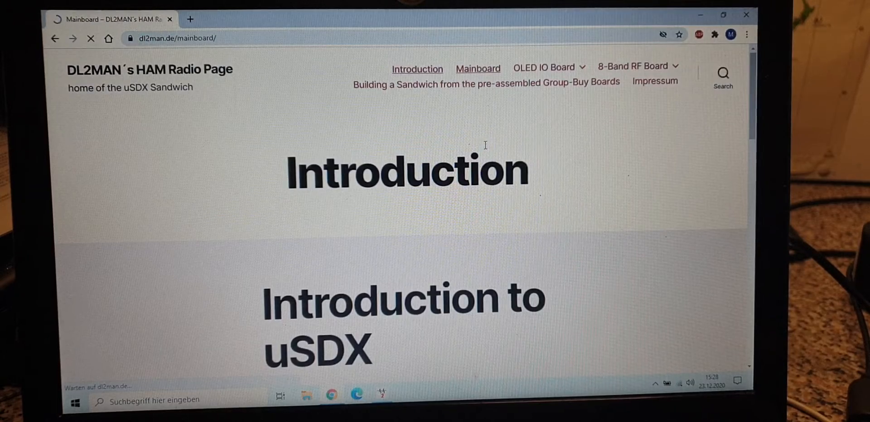
{"action": "scroll", "scroll_direction": "down", "scroll_amount": 3}
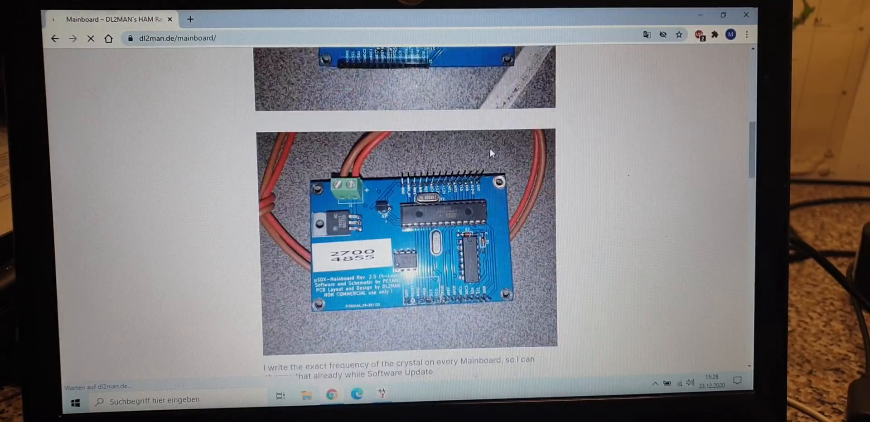
{"action": "scroll", "scroll_direction": "up", "scroll_amount": 3}
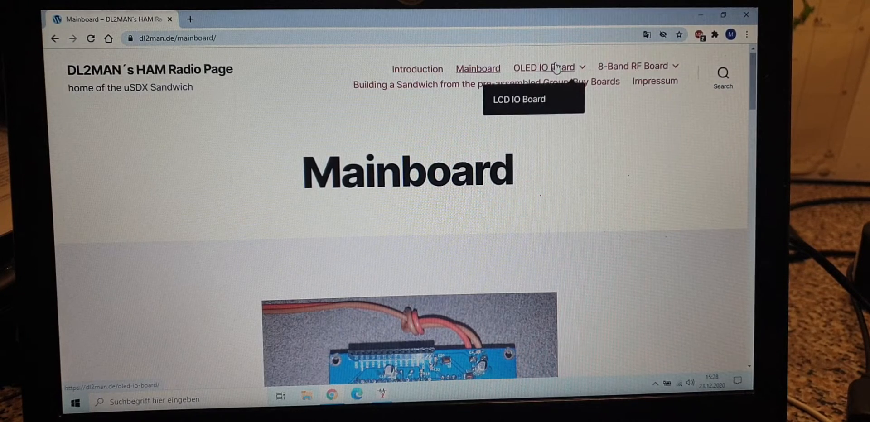
{"action": "mouse_move", "coordinate": [618, 122]}
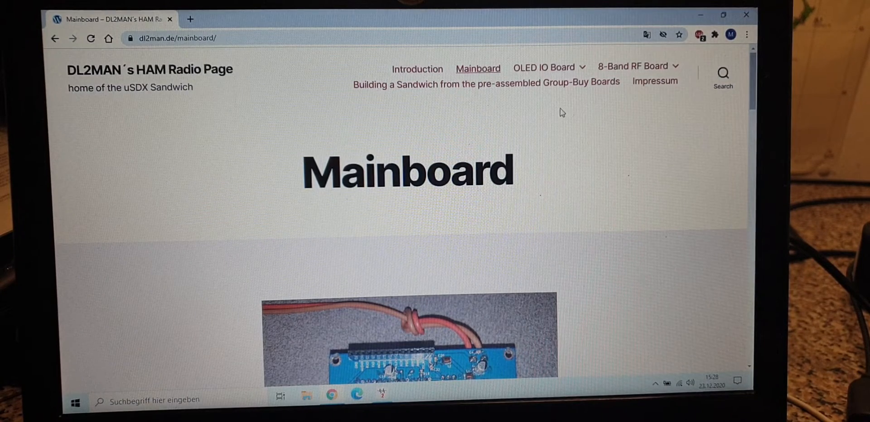
{"action": "mouse_move", "coordinate": [564, 127]}
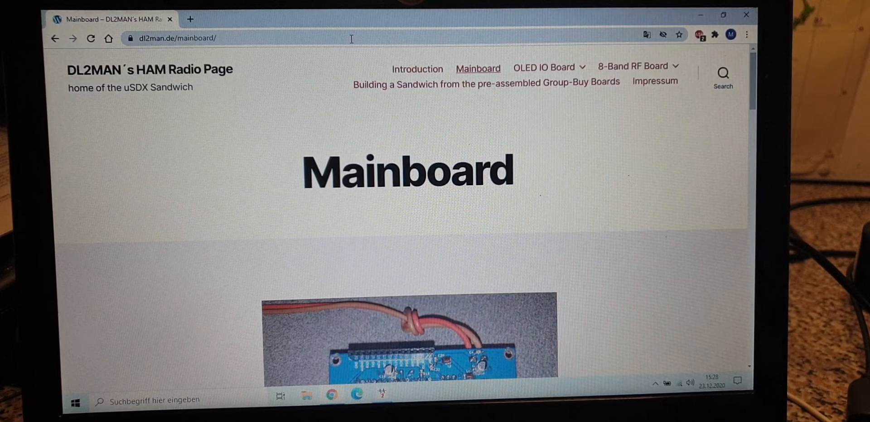
{"action": "mouse_move", "coordinate": [386, 84]}
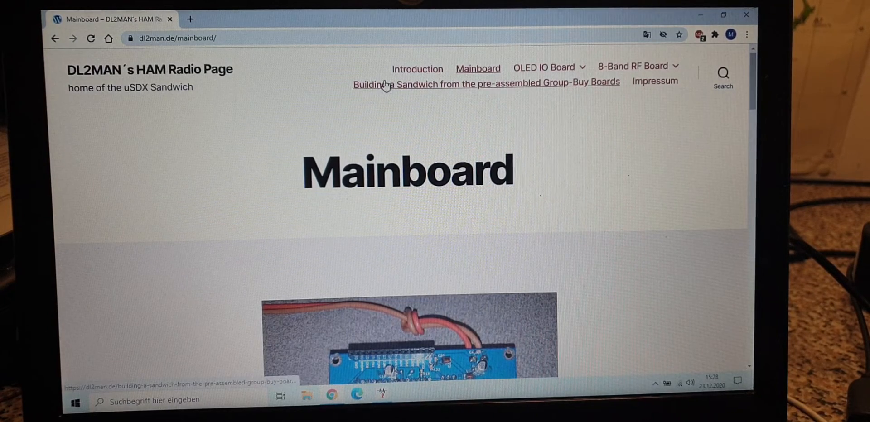
{"action": "mouse_move", "coordinate": [335, 110]}
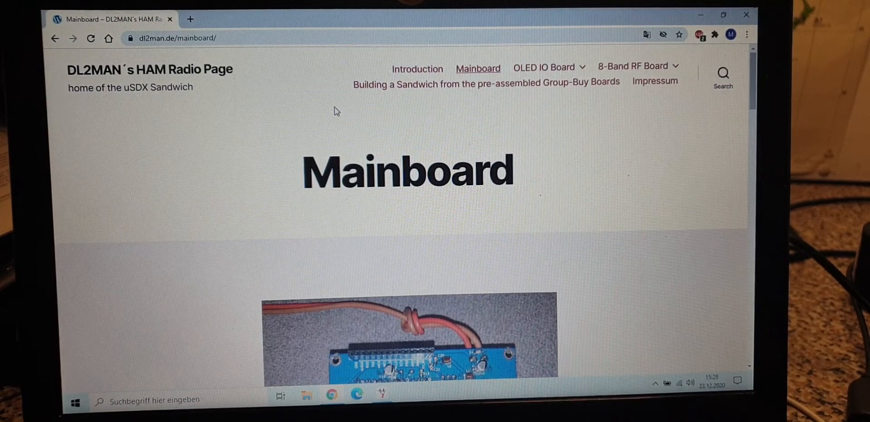
{"action": "mouse_move", "coordinate": [467, 120]}
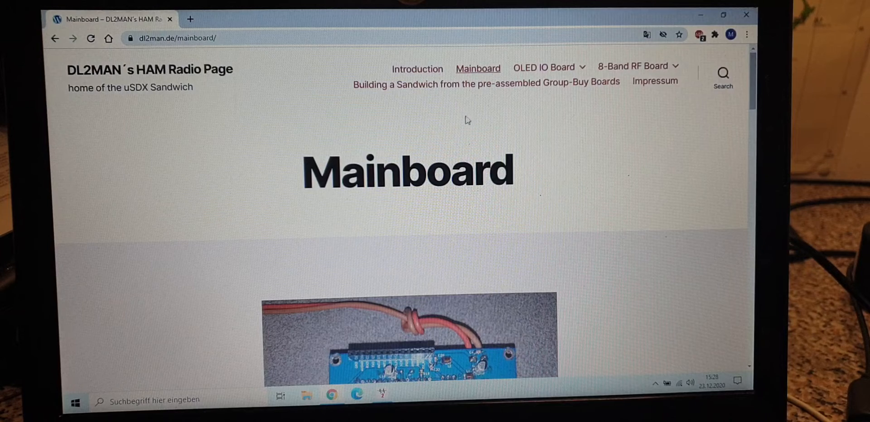
{"action": "mouse_move", "coordinate": [303, 169]}
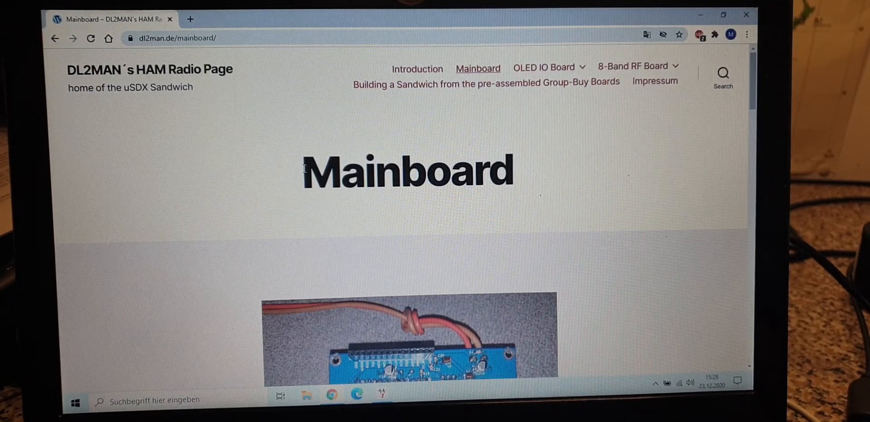